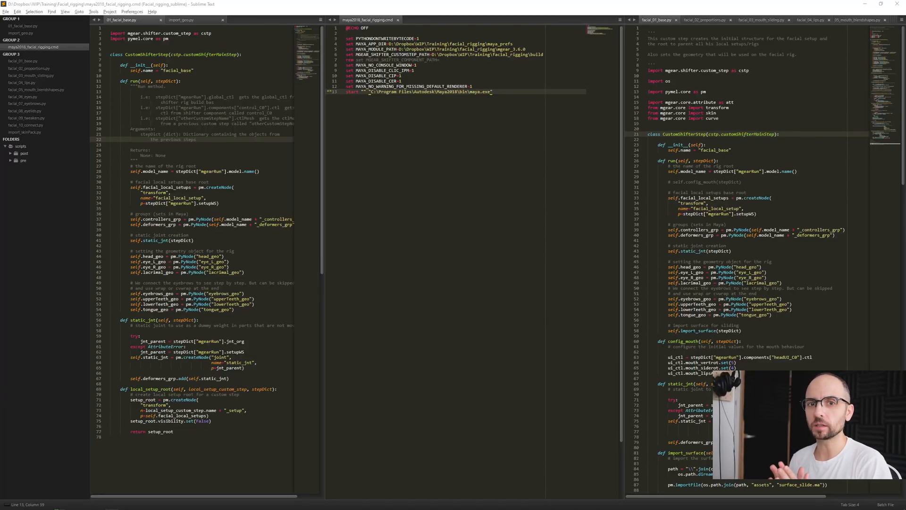
Step: Switch to File Explorer and open Facial_rigging's build folder to show assets, data and scripts
key(alt+tab)
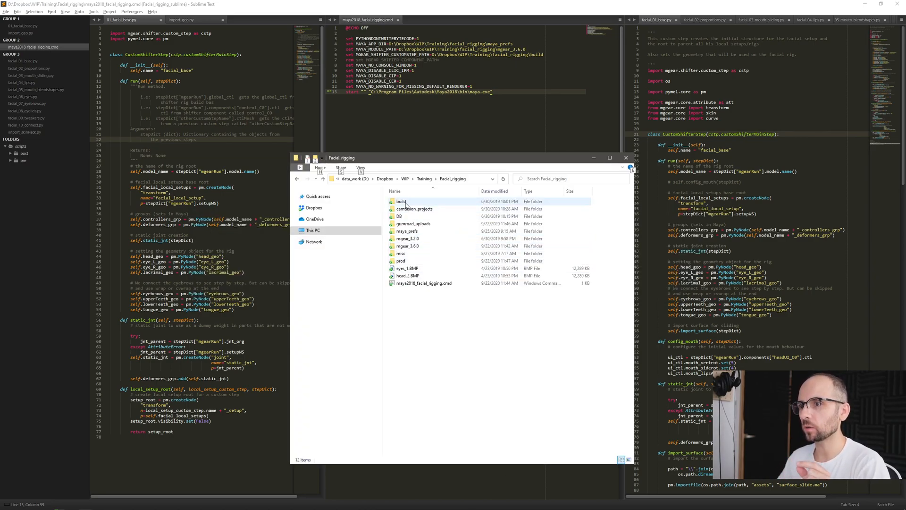
mouse_move(401, 201)
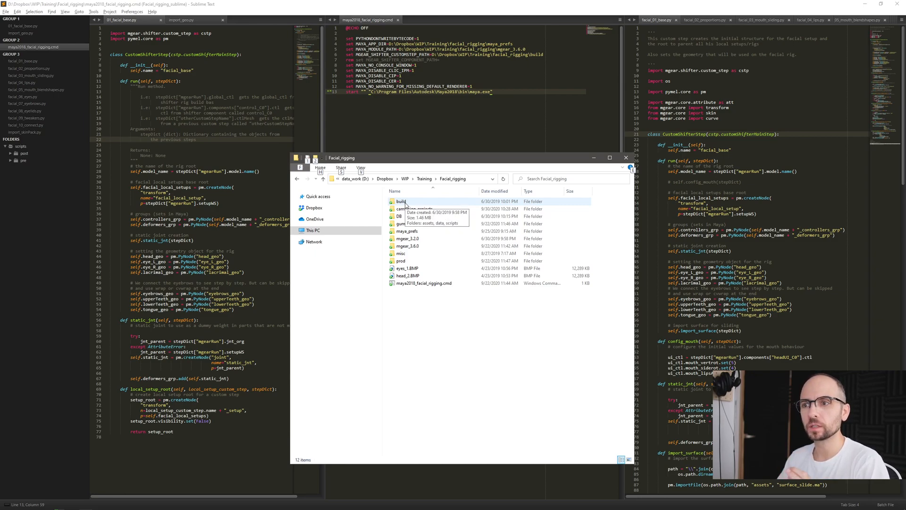
double_click(402, 201)
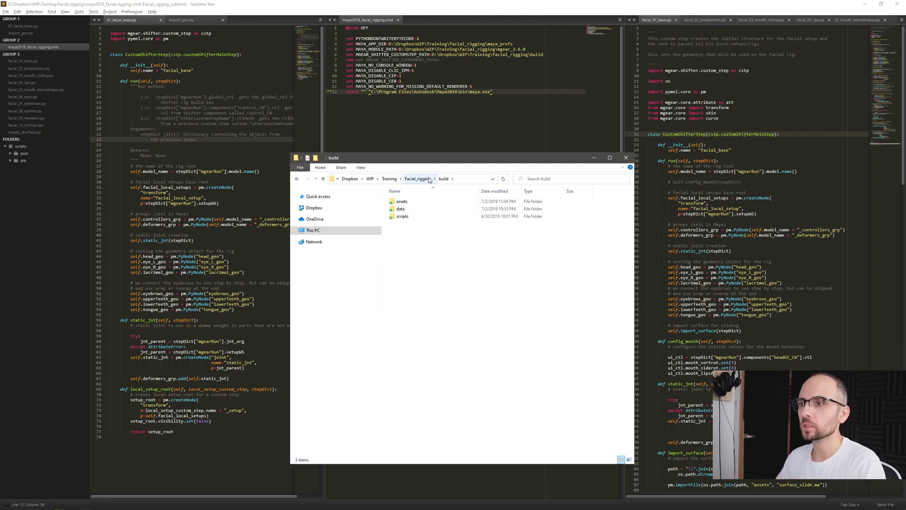
click(401, 201)
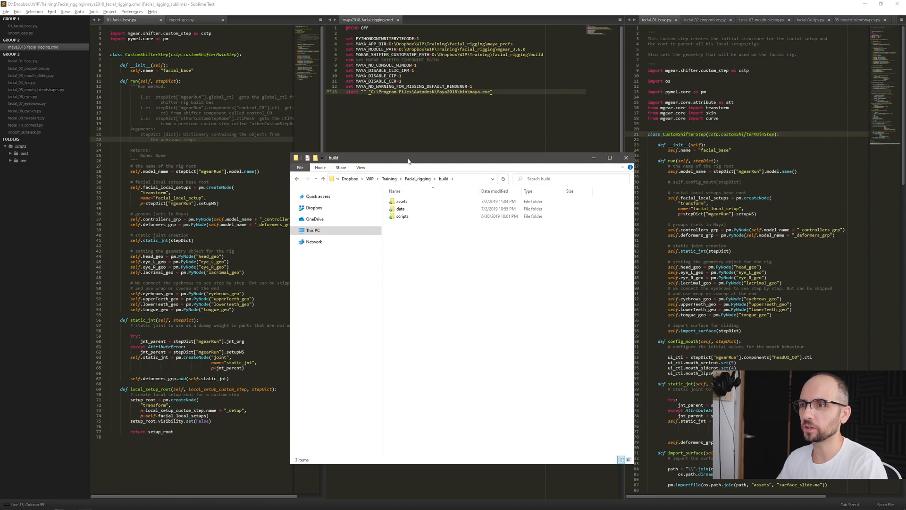
click(401, 204)
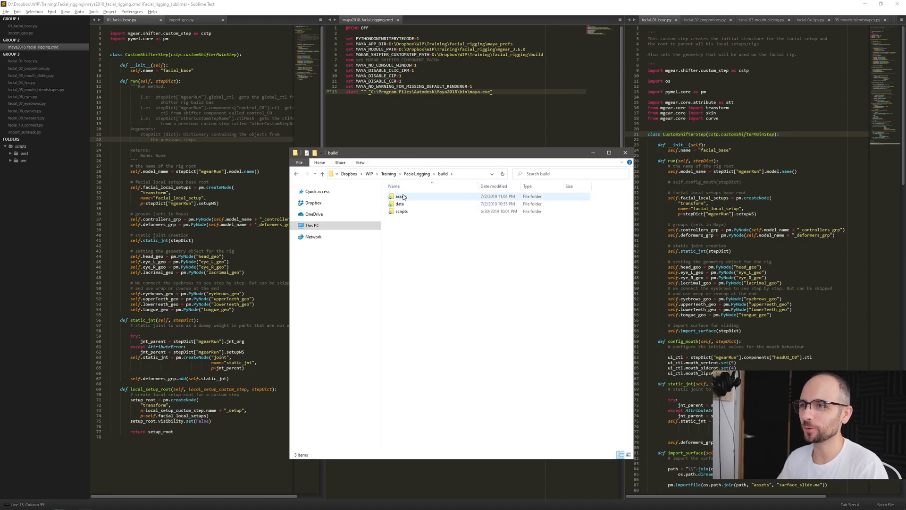
click(401, 204)
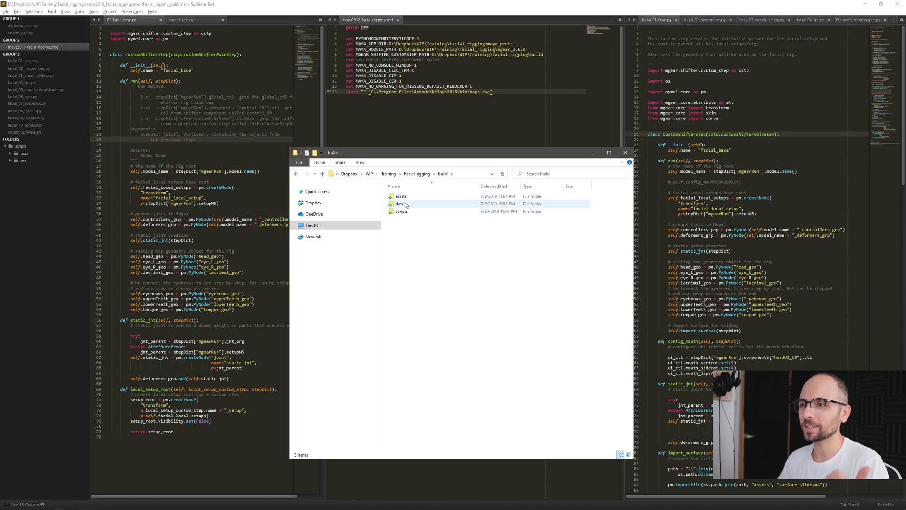
mouse_move(403, 211)
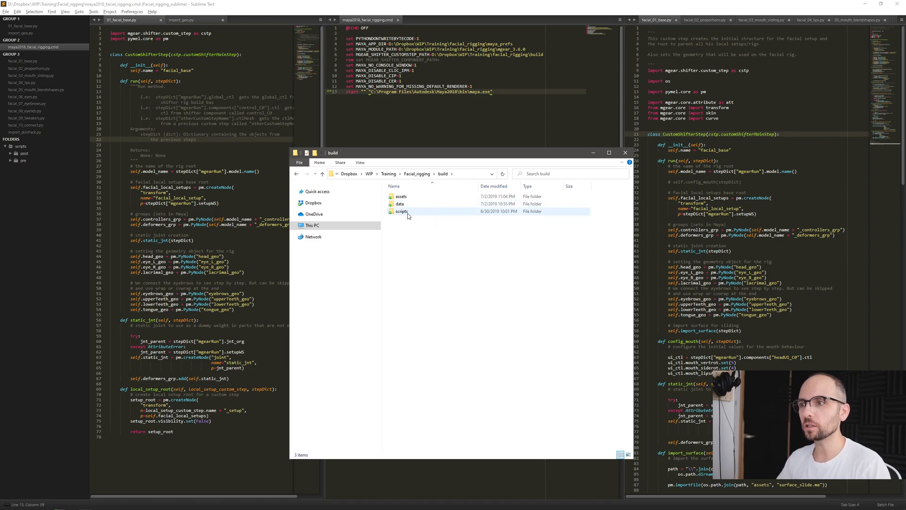
mouse_move(402, 211)
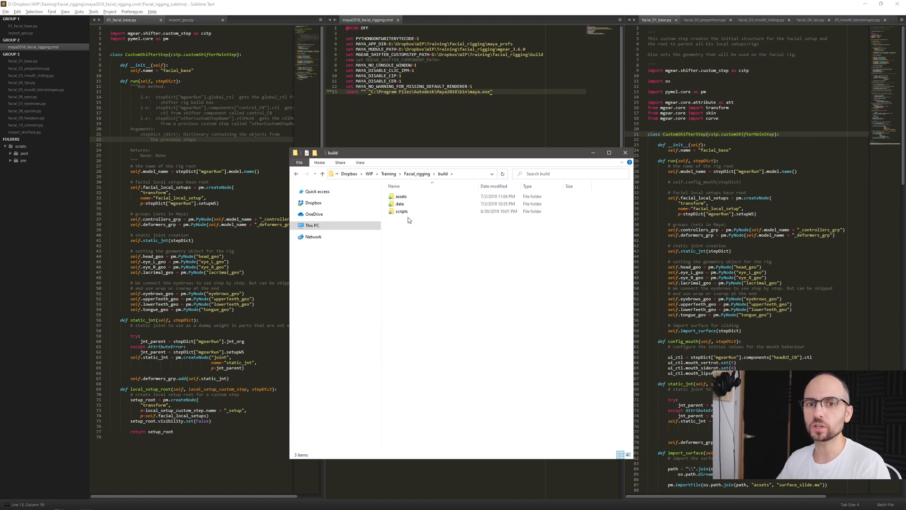
Step: Look inside the assets folder, then go back to build and open data
click(401, 196)
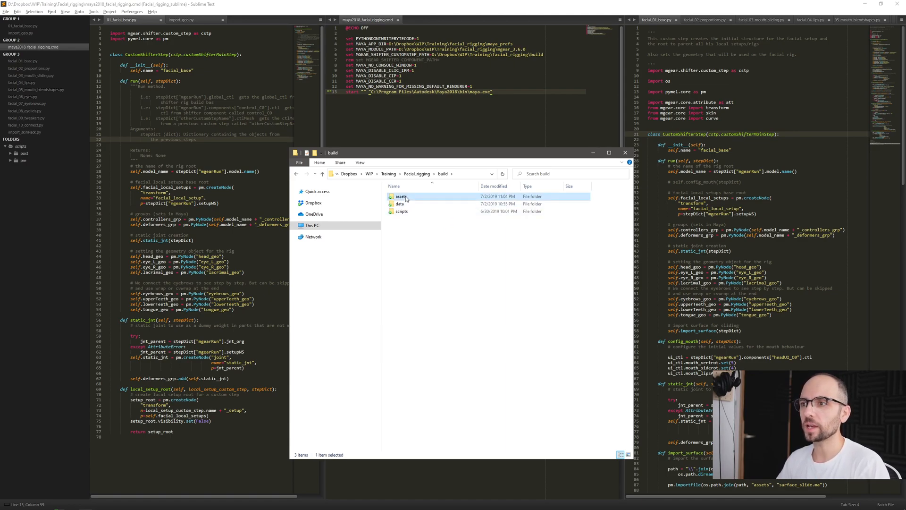
double_click(402, 197)
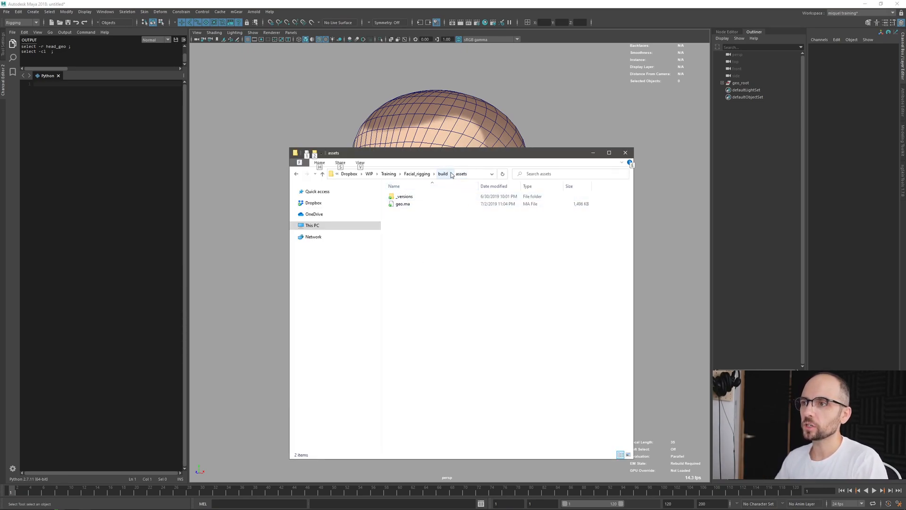
click(443, 174)
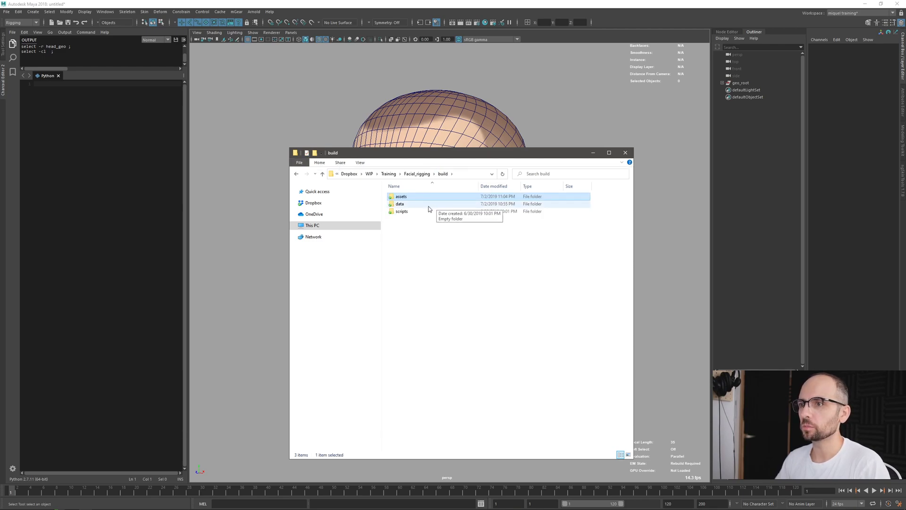
double_click(400, 204)
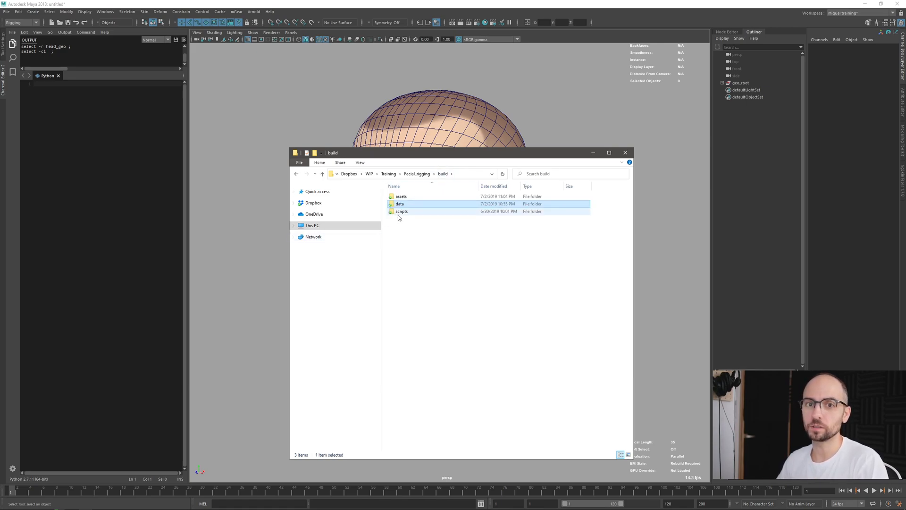
Step: Browse the scripts pre and post subfolders, then return to Facial_rigging
double_click(402, 211)
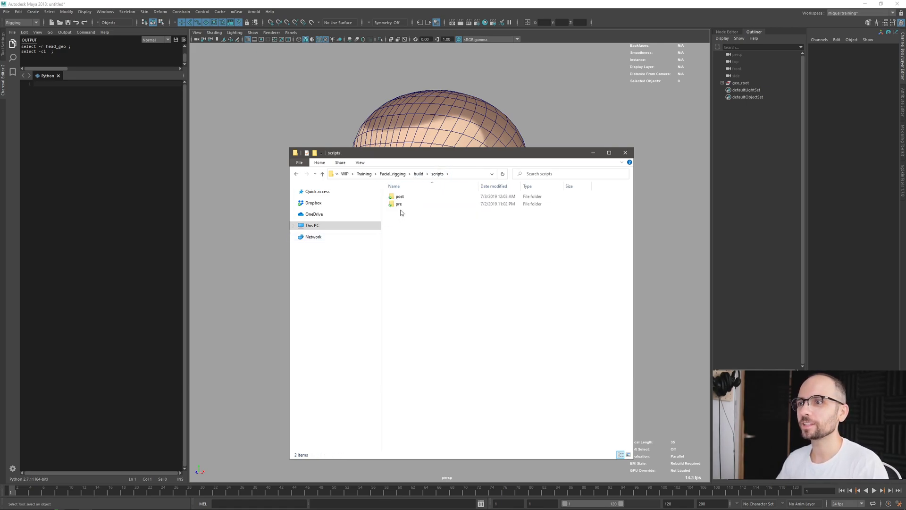
mouse_move(404, 214)
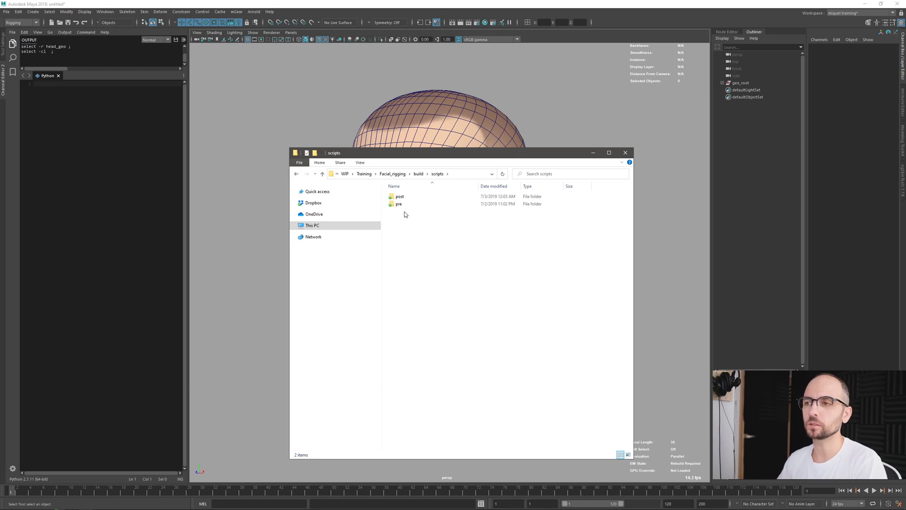
click(399, 204)
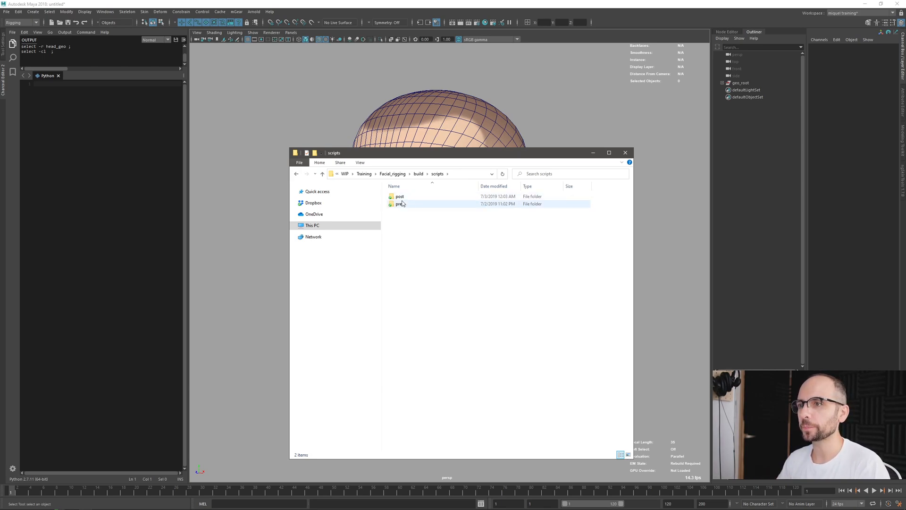
double_click(399, 204)
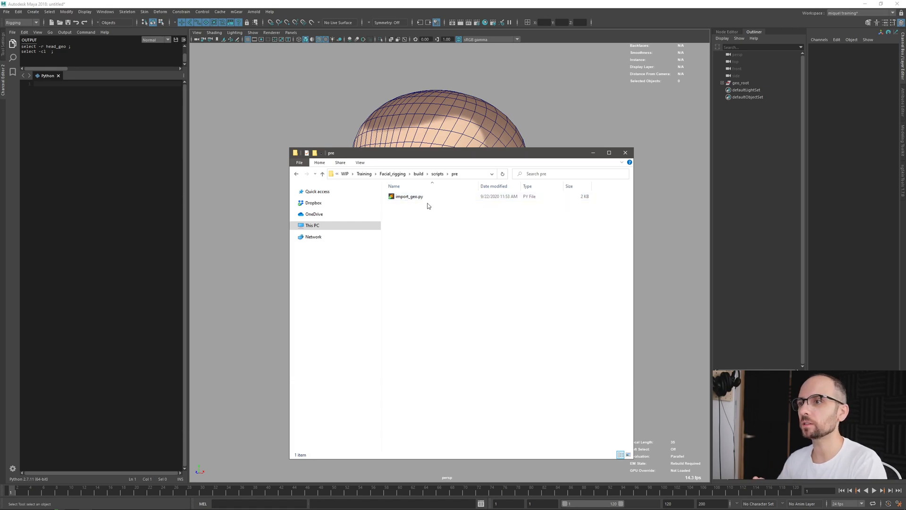
click(455, 174)
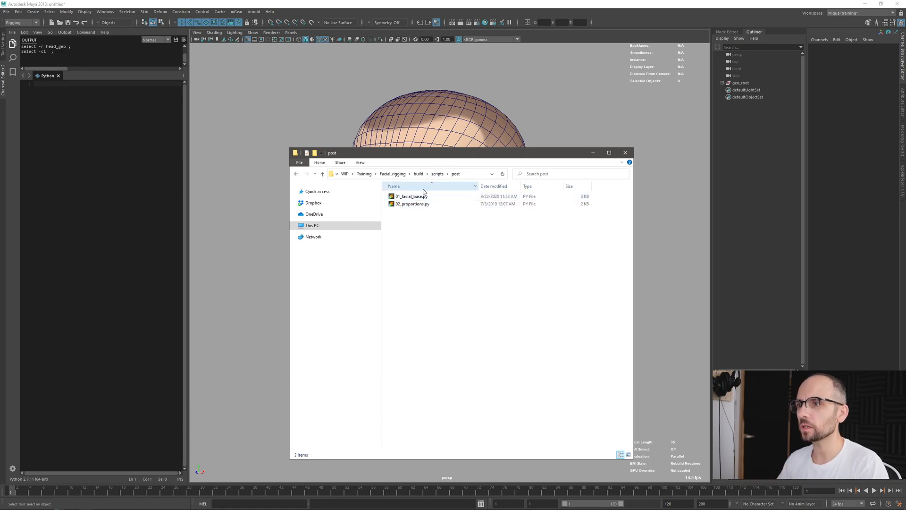
click(411, 196)
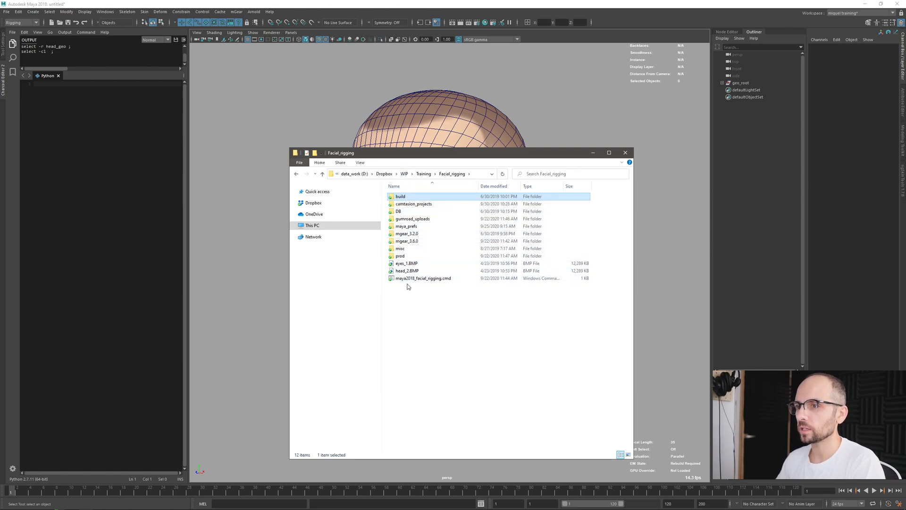
mouse_move(468, 299)
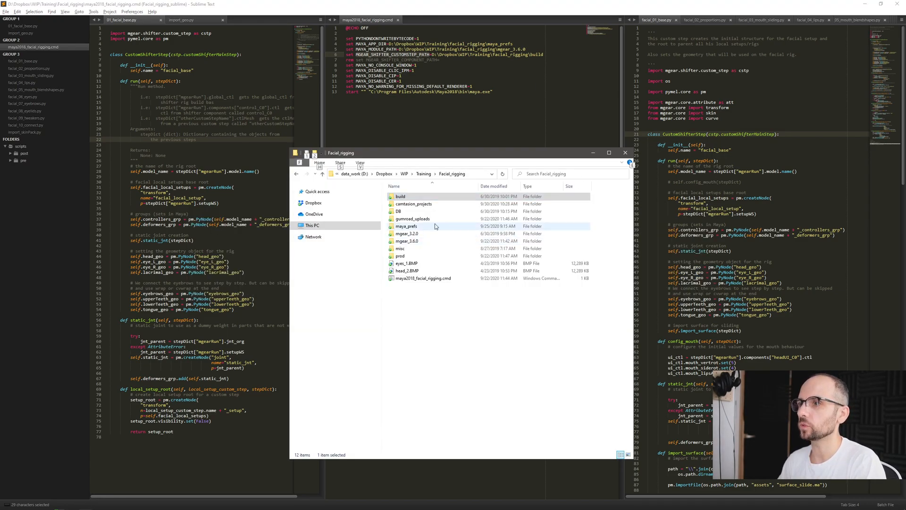
Step: Reopen the build folder, then bring the Maya 2018 head-model scene to the front
double_click(400, 195)
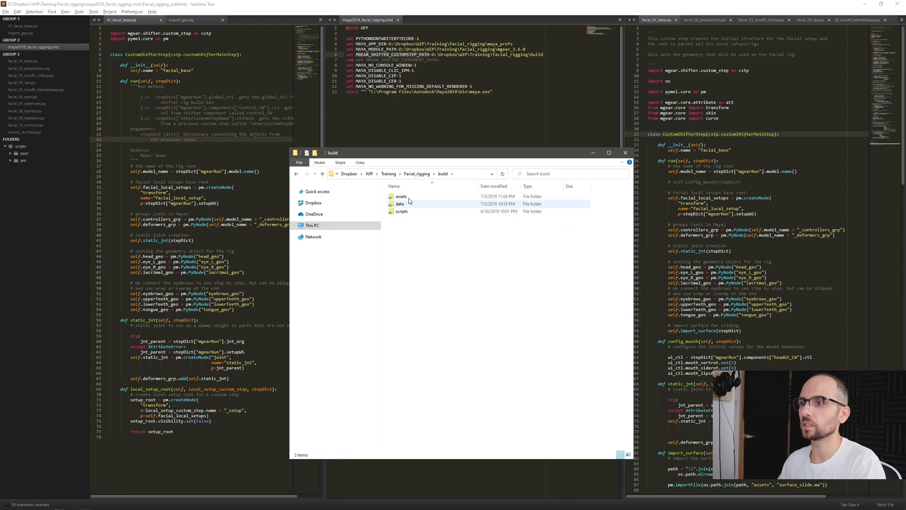
mouse_move(402, 211)
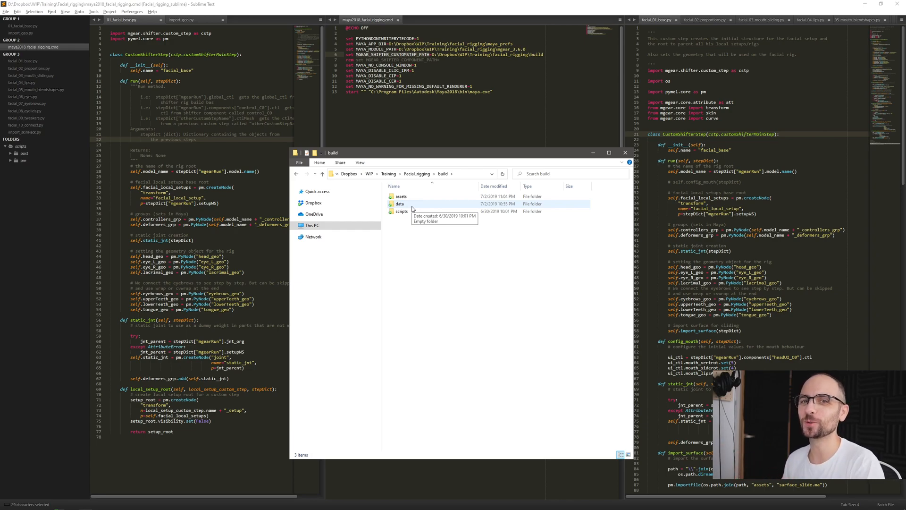
mouse_move(651, 11)
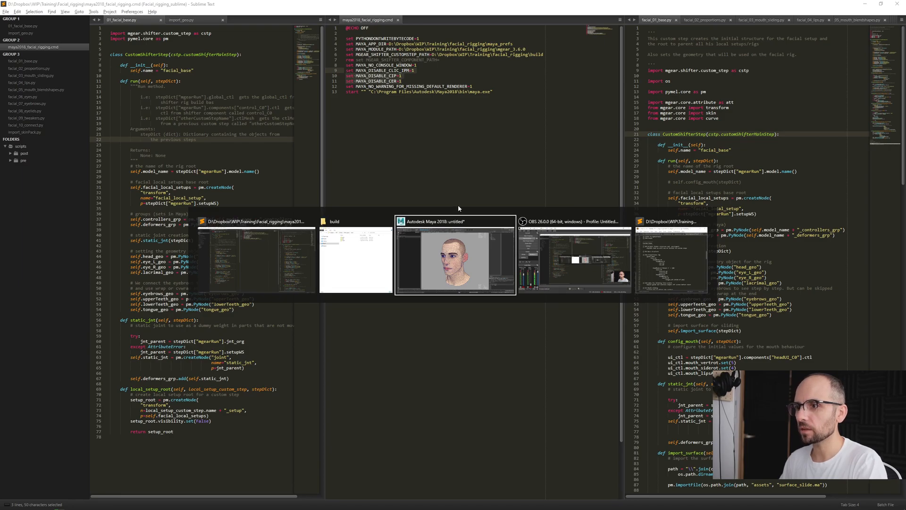
click(455, 221)
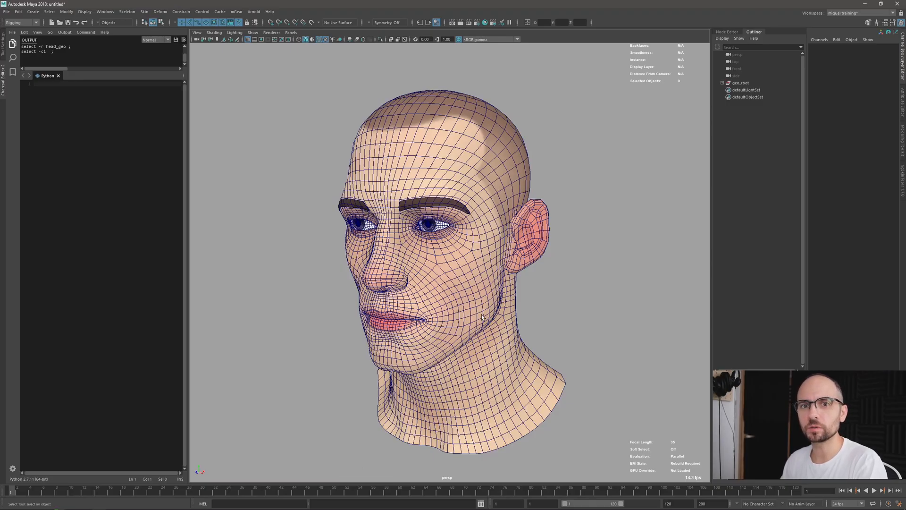